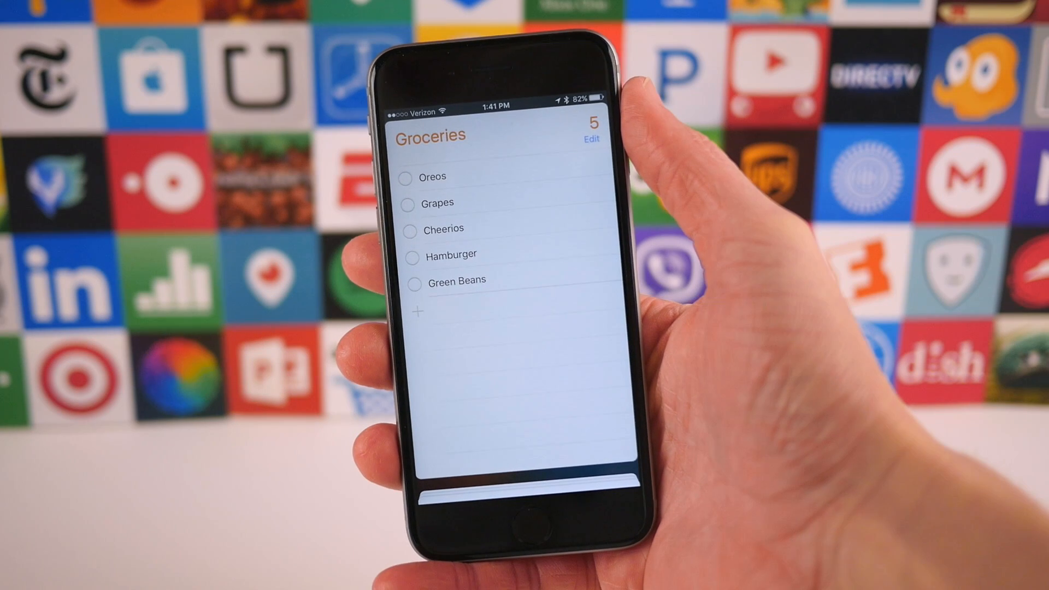
# Add a new 'Mil...' reminder to the Grocery list, bringing it to six items.
pyautogui.click(423, 278)
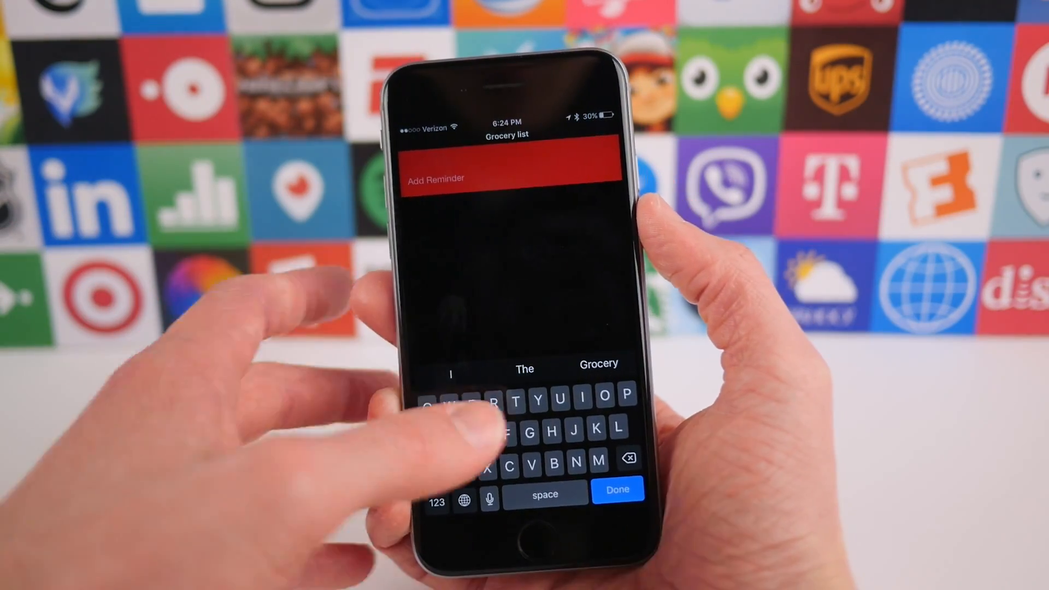
pyautogui.write('Mil')
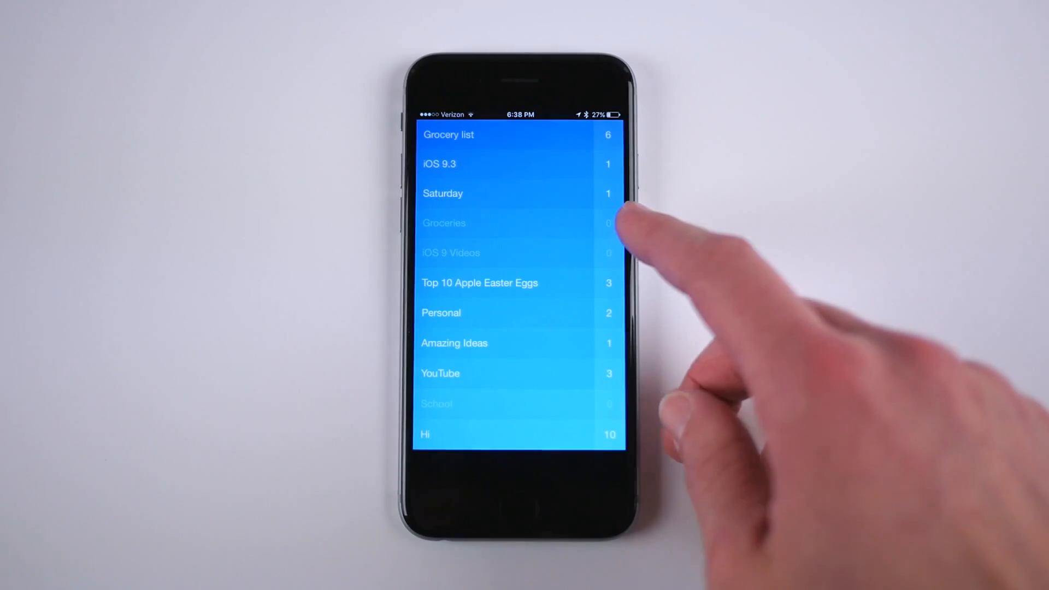
# Add an 'App...' reminder to the Grocery list and return to the top menu.
pyautogui.click(443, 193)
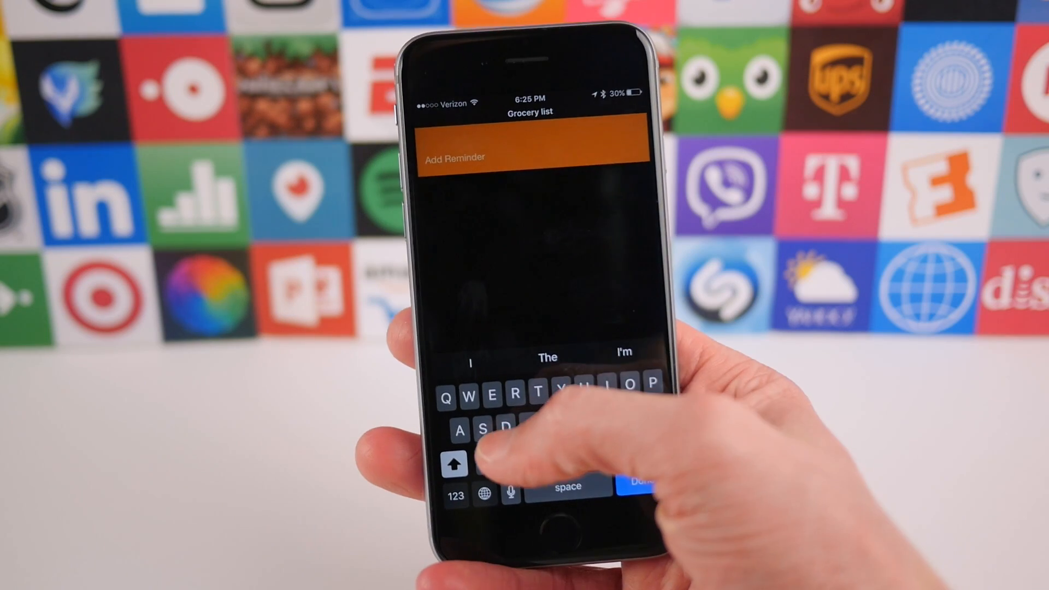
pyautogui.write('App')
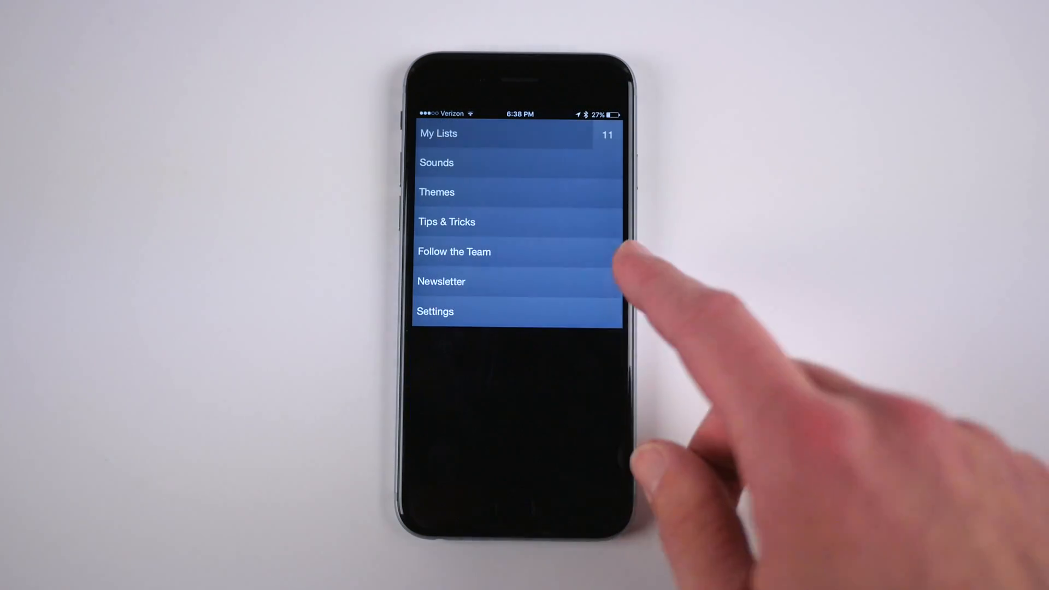
pyautogui.click(436, 162)
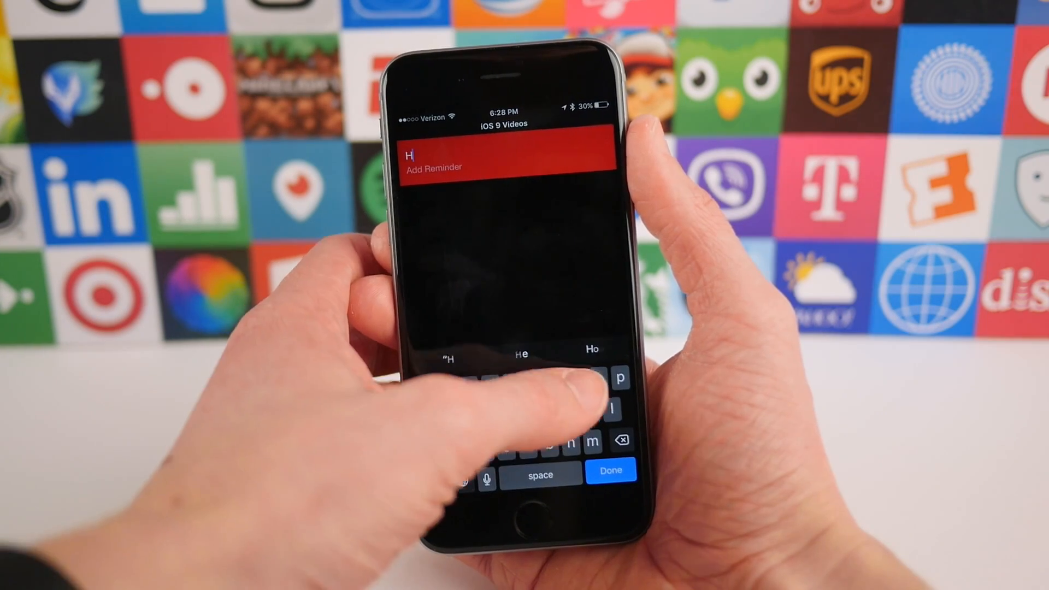
# Start typing a new reminder in the iOS 9 Videos list.
pyautogui.click(610, 471)
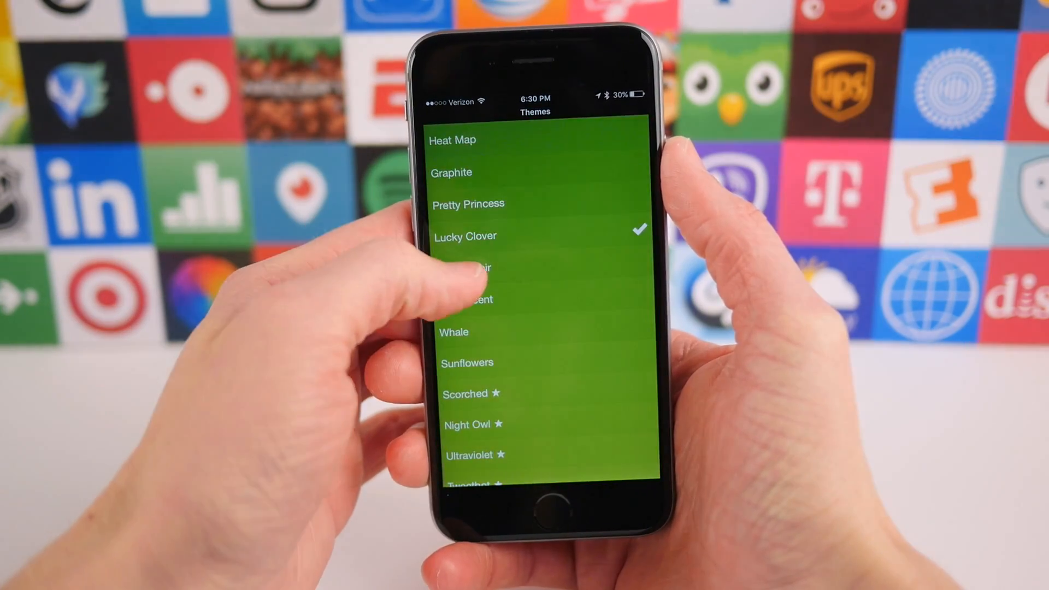
# Preview a couple of themes, then apply the Heat Map theme.
pyautogui.click(466, 363)
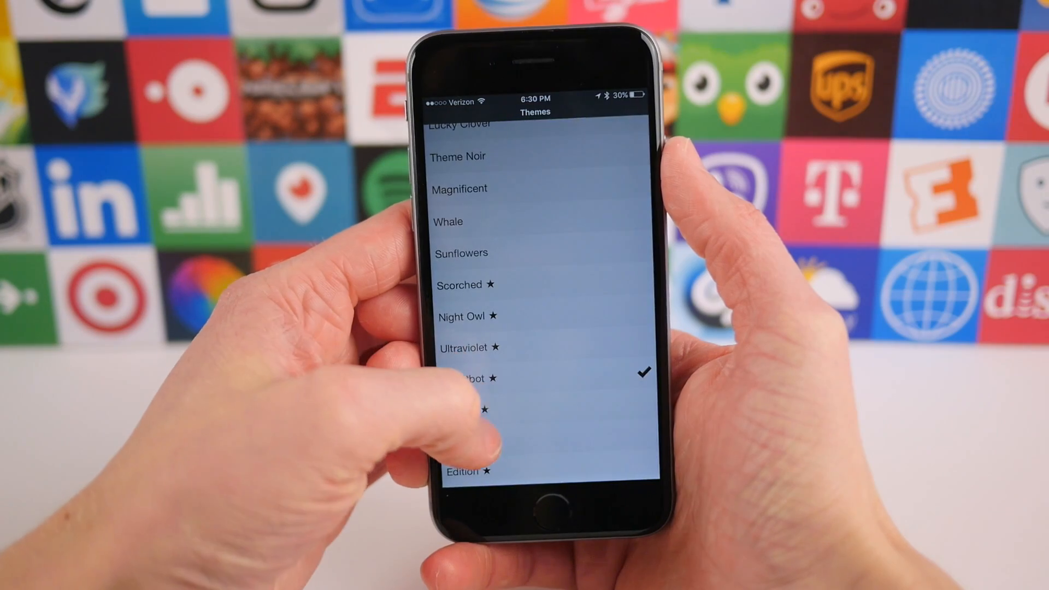
pyautogui.click(462, 440)
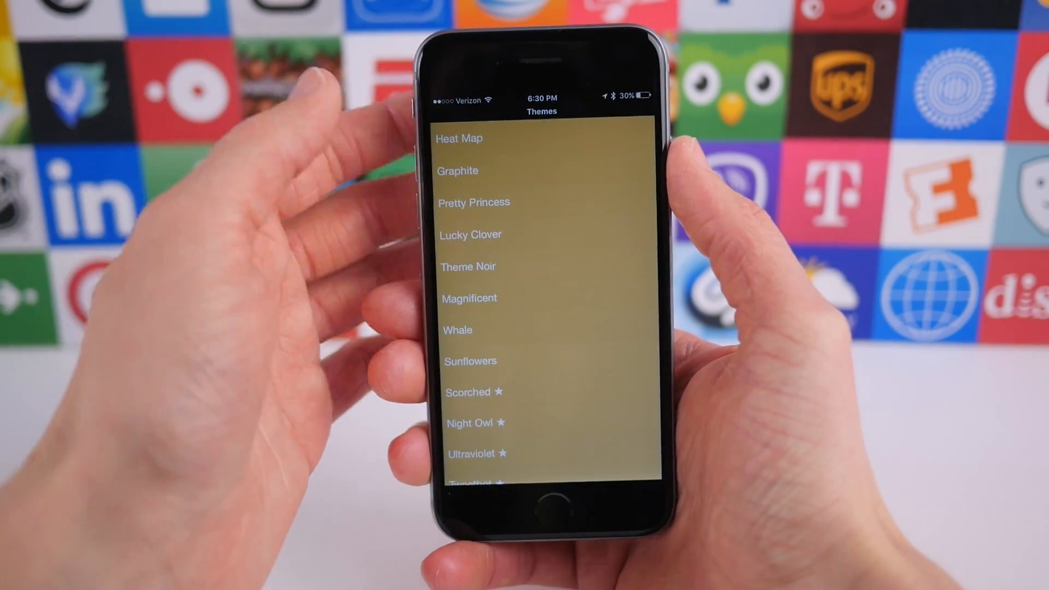
pyautogui.click(459, 138)
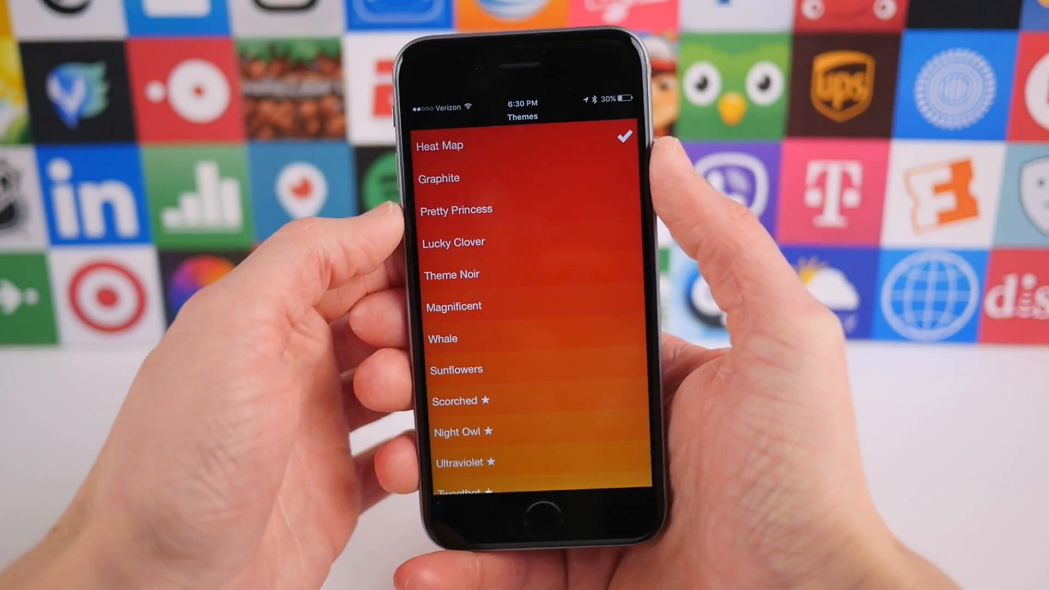